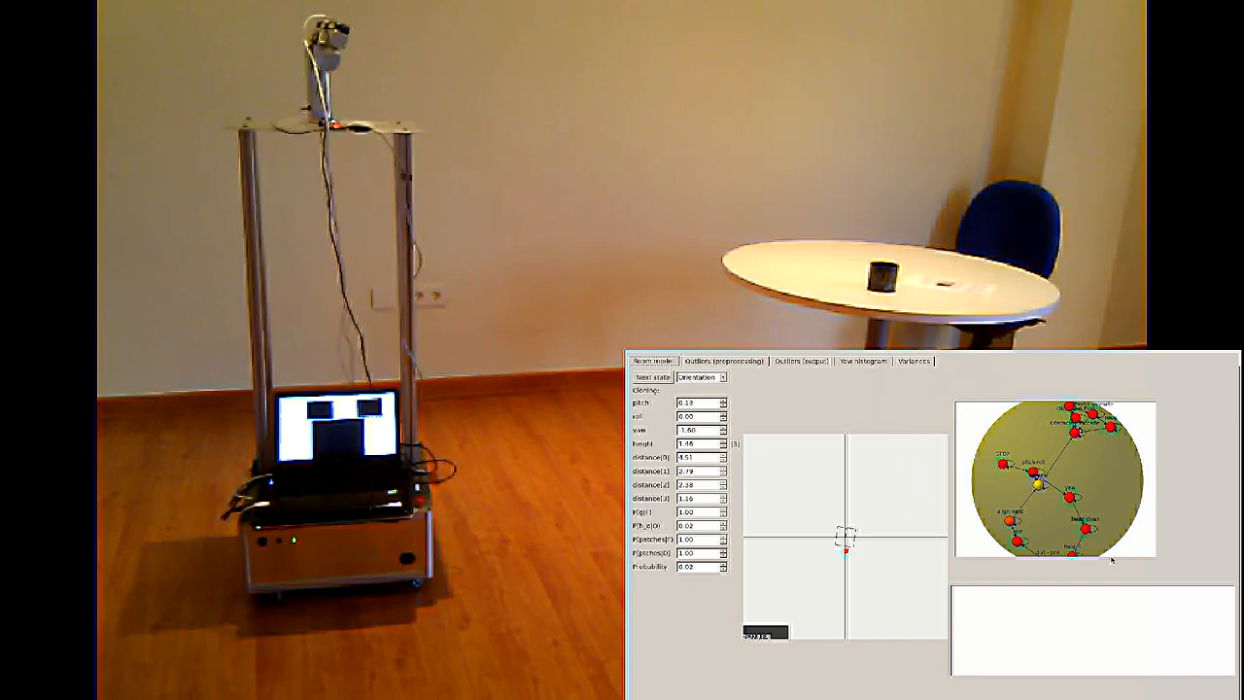
- Show the 'Outliers (preprocessing)' view with its virtual and real panels in the robot-state GUI
left_click(725, 361)
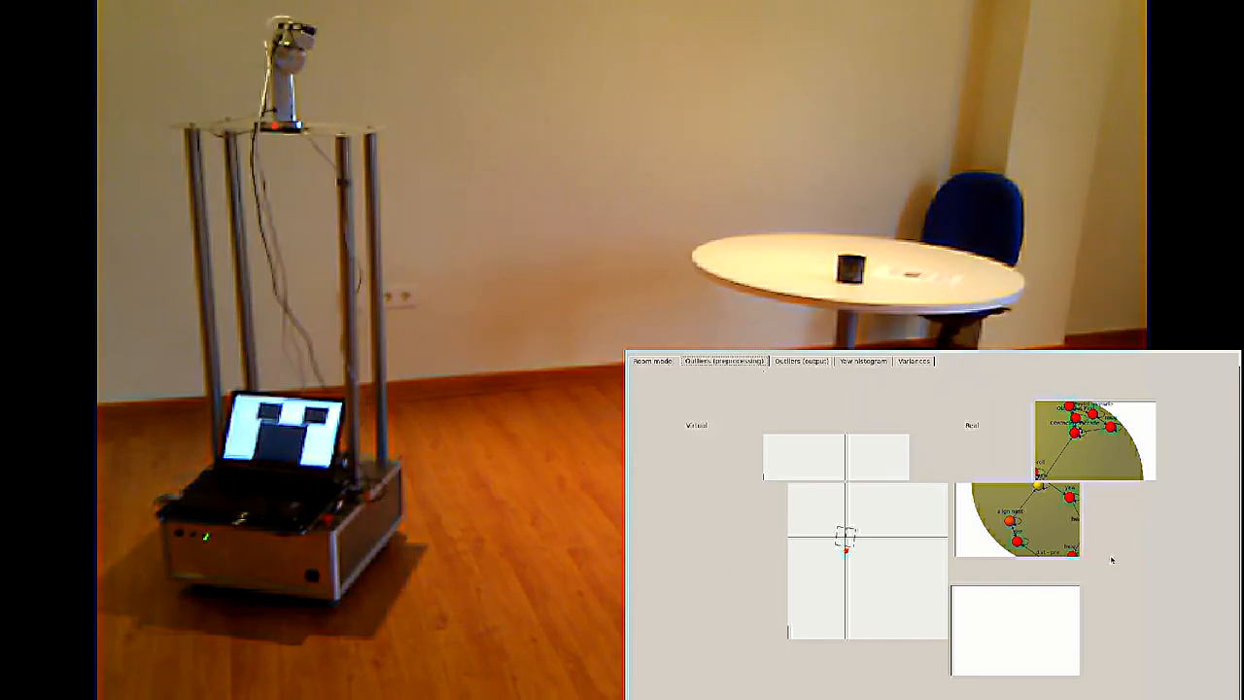